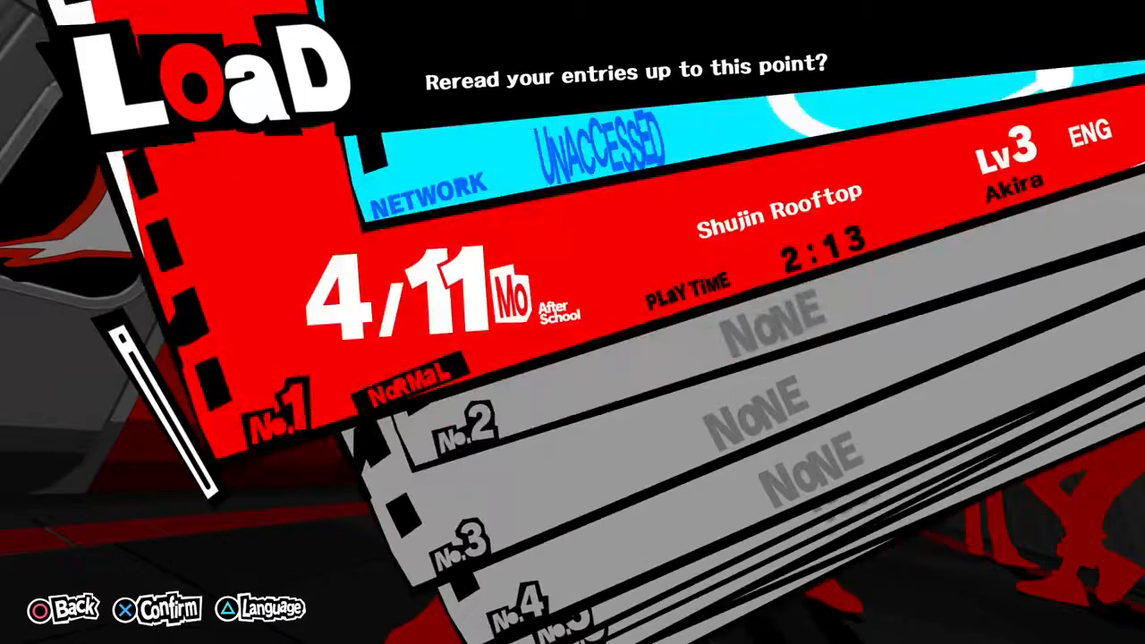
pyautogui.click(67, 605)
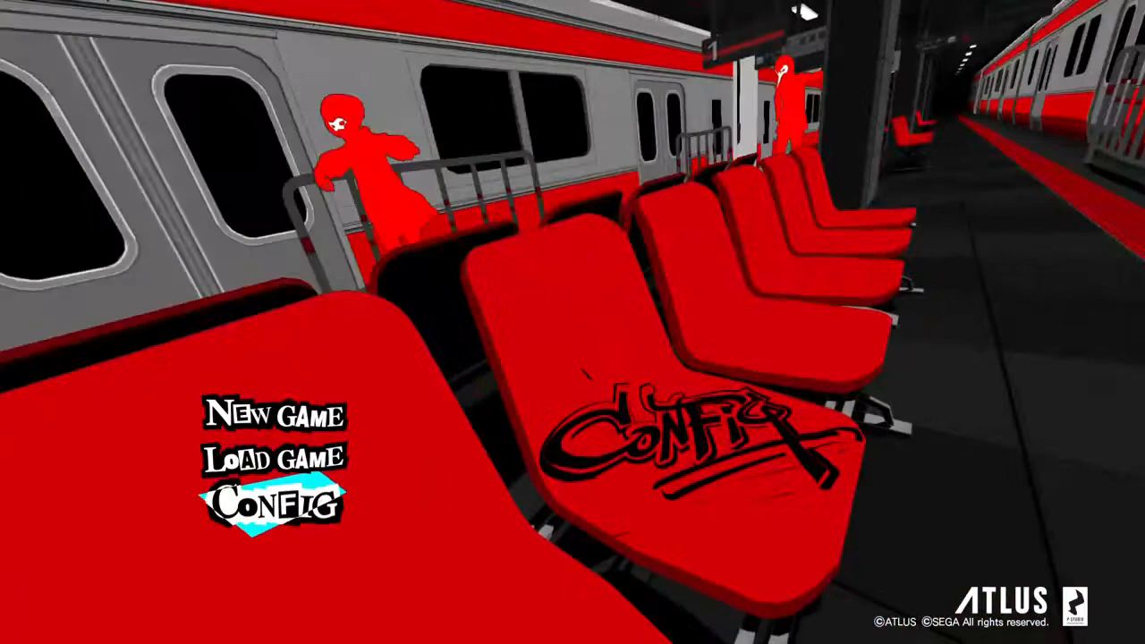
pyautogui.click(276, 499)
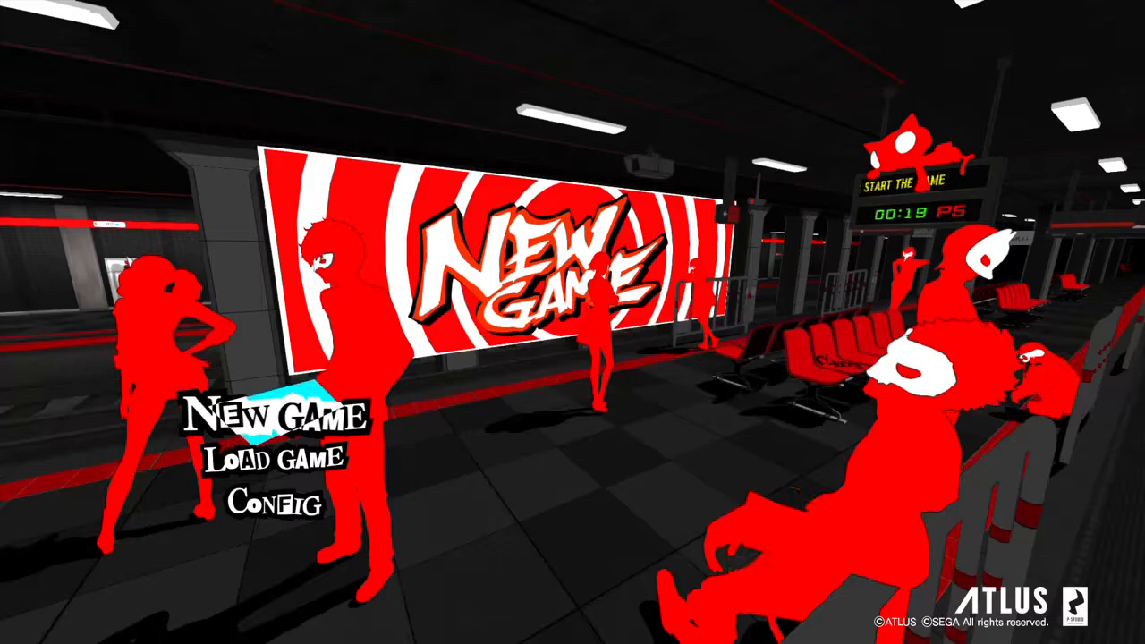
pyautogui.press('Down')
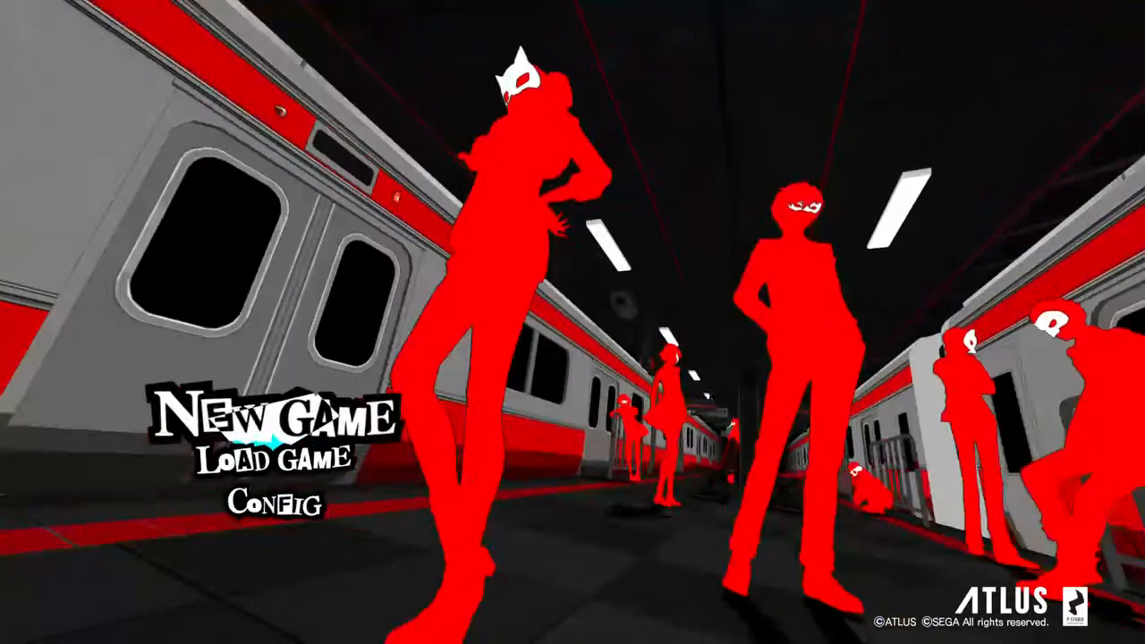
pyautogui.click(262, 474)
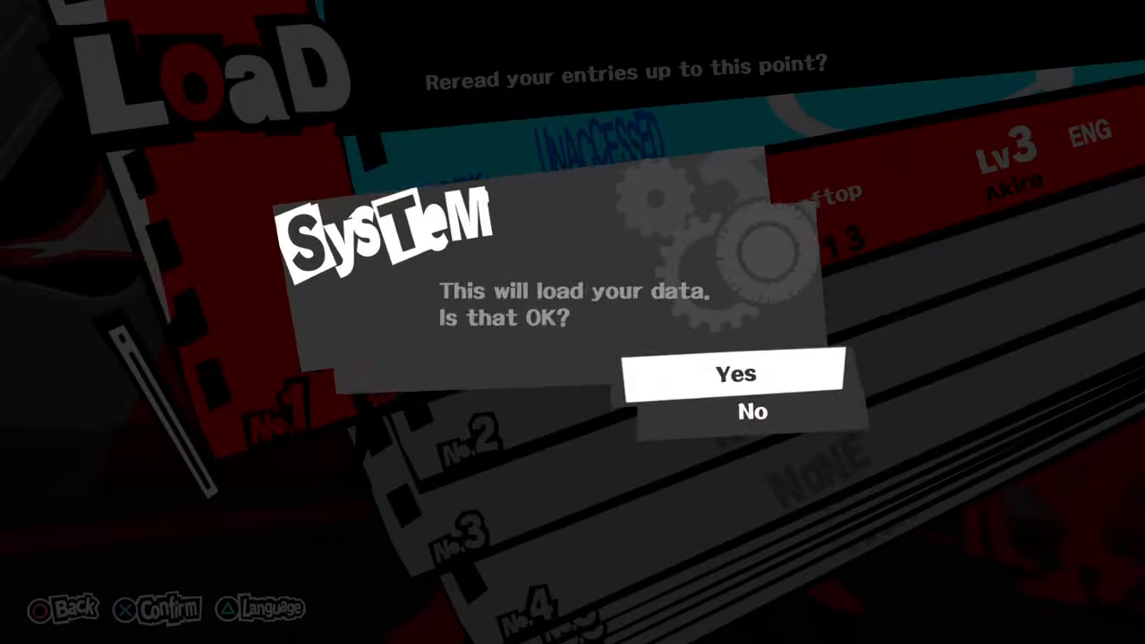
pyautogui.click(735, 374)
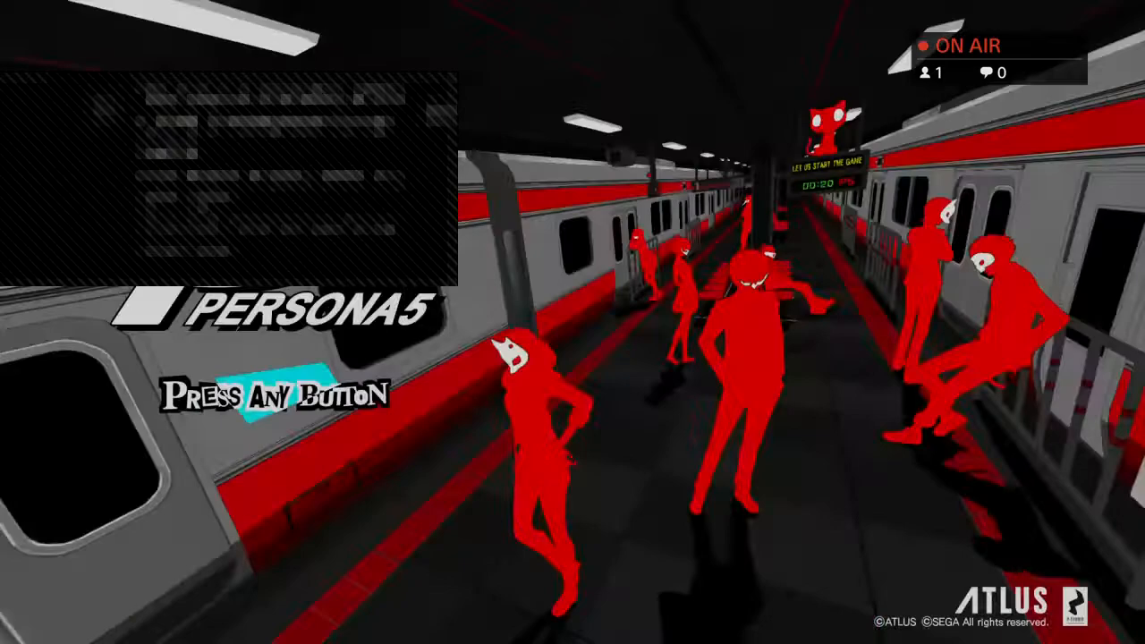